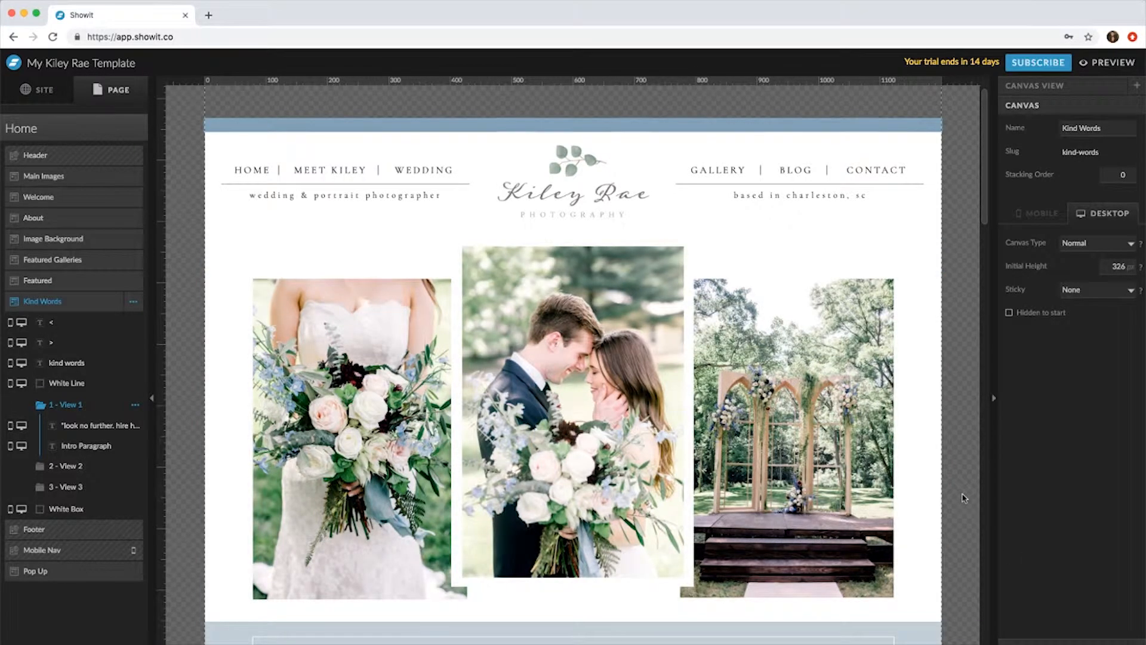
Select the Kind Words canvas and scroll down to its first testimonial view
click(571, 183)
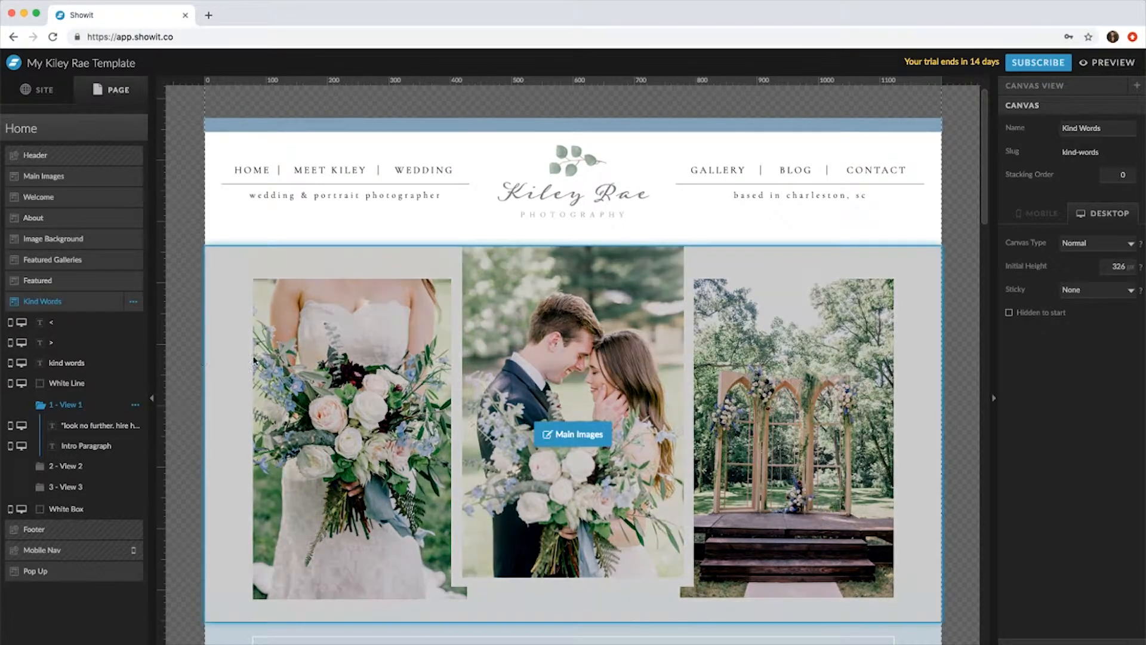
scroll(down, 3)
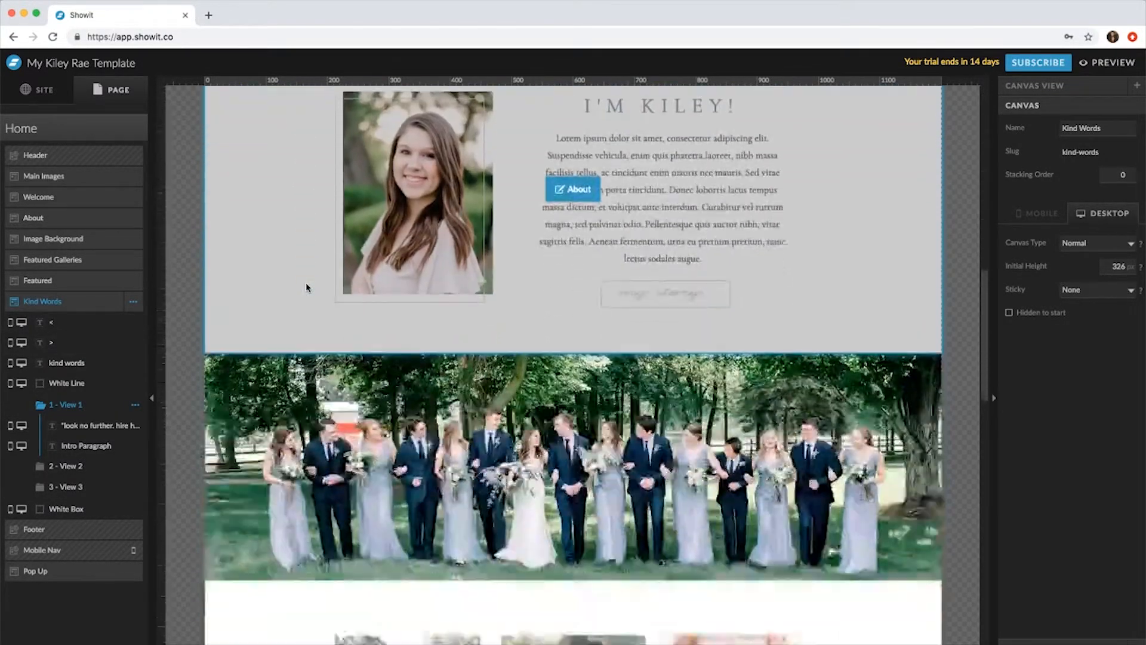
scroll(down, 3)
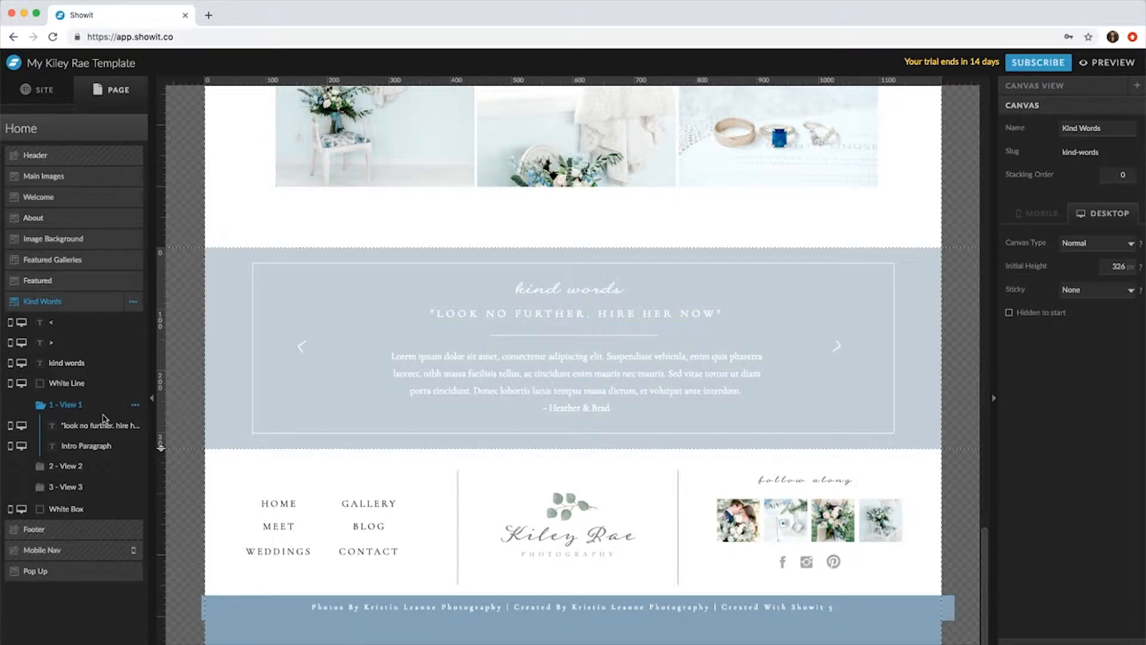
Make View 1's headline "Best Photographer Ever!" and its credit "Sarah & Chris"
click(500, 331)
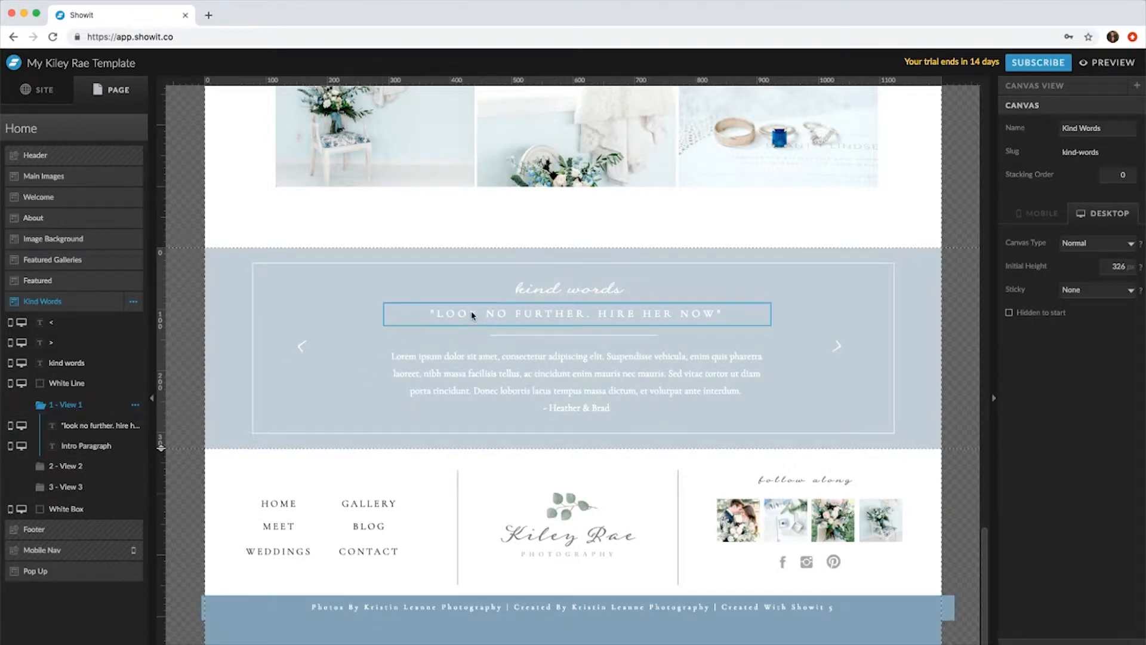
double_click(574, 314)
text("BEST)
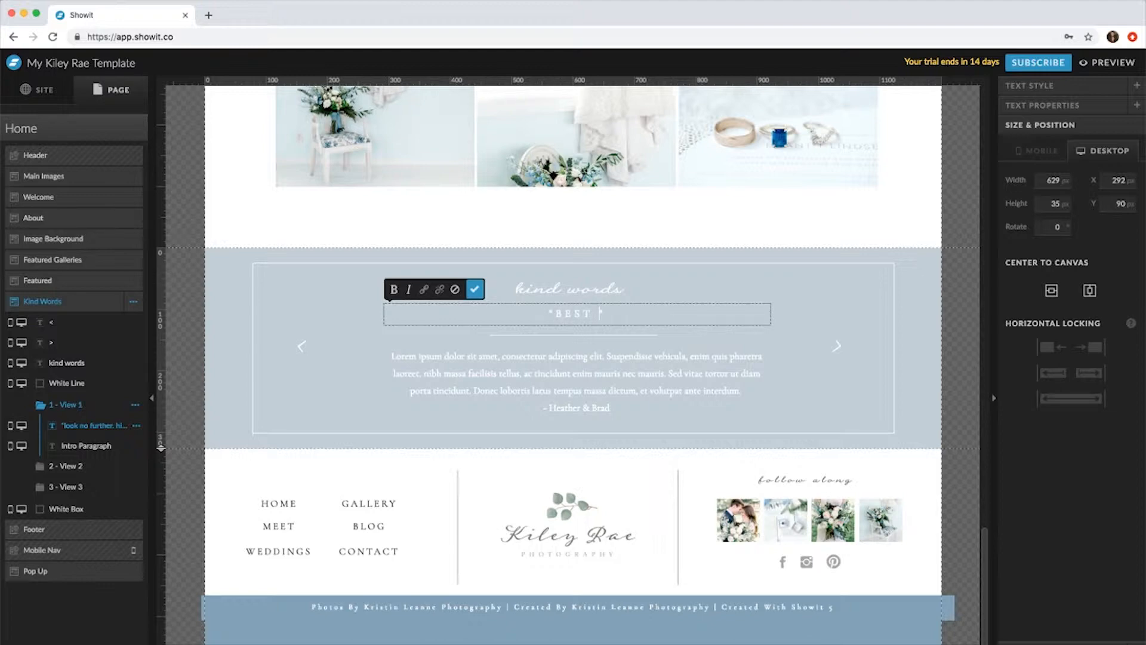
text(PHOTOGRAPHER EVER!")
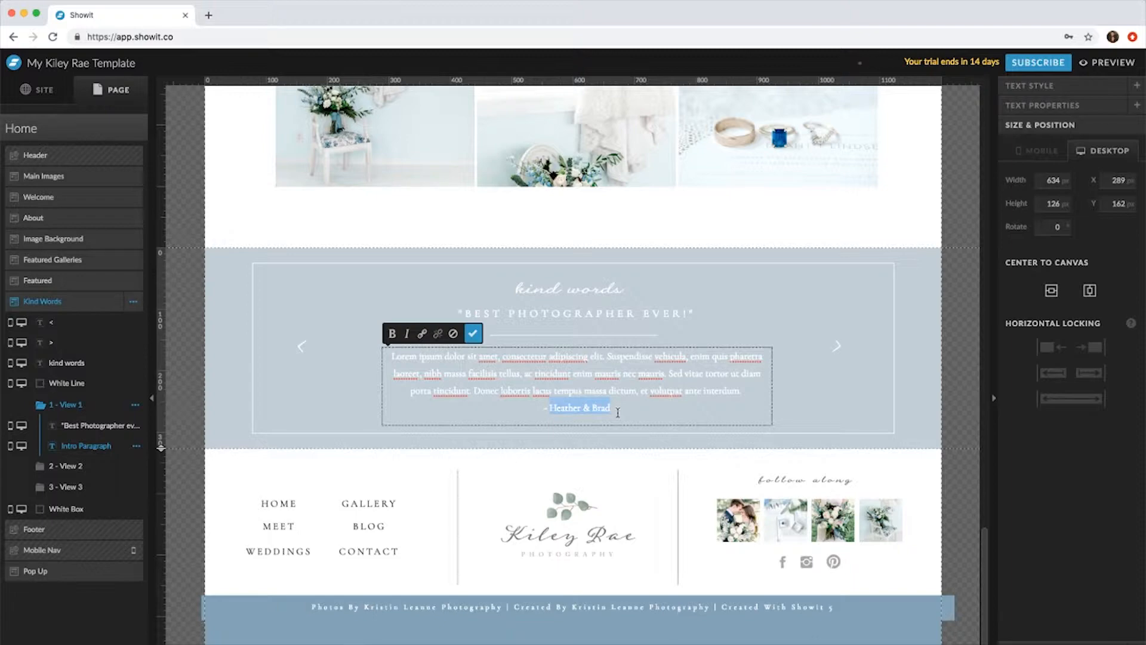
text(Sarah B)
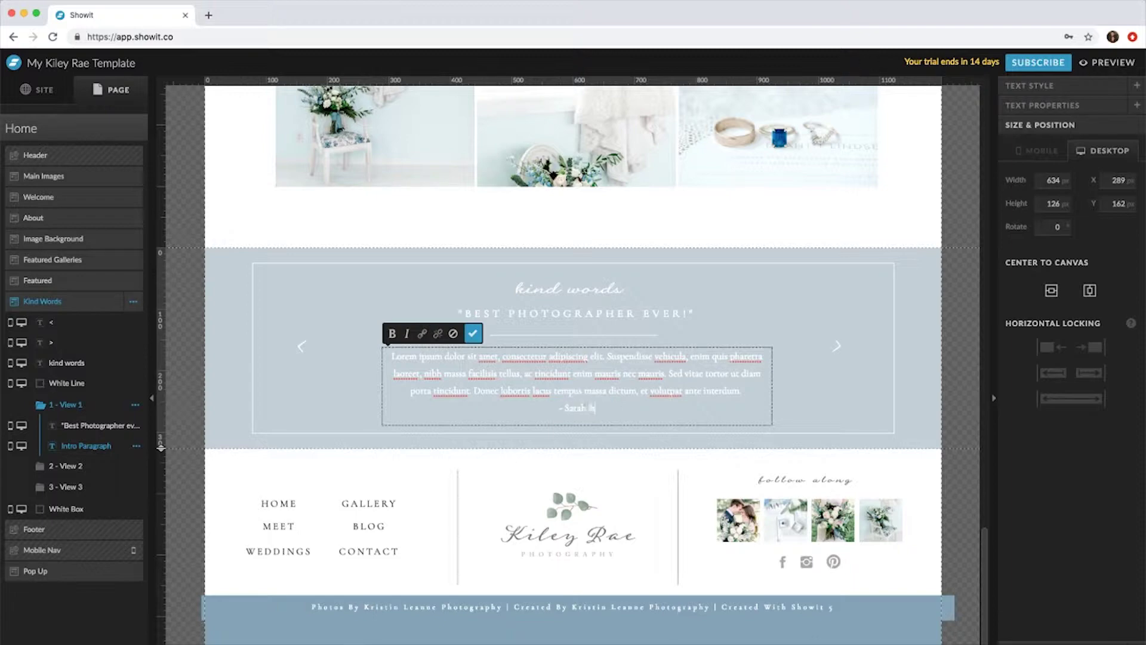
text(& Chris)
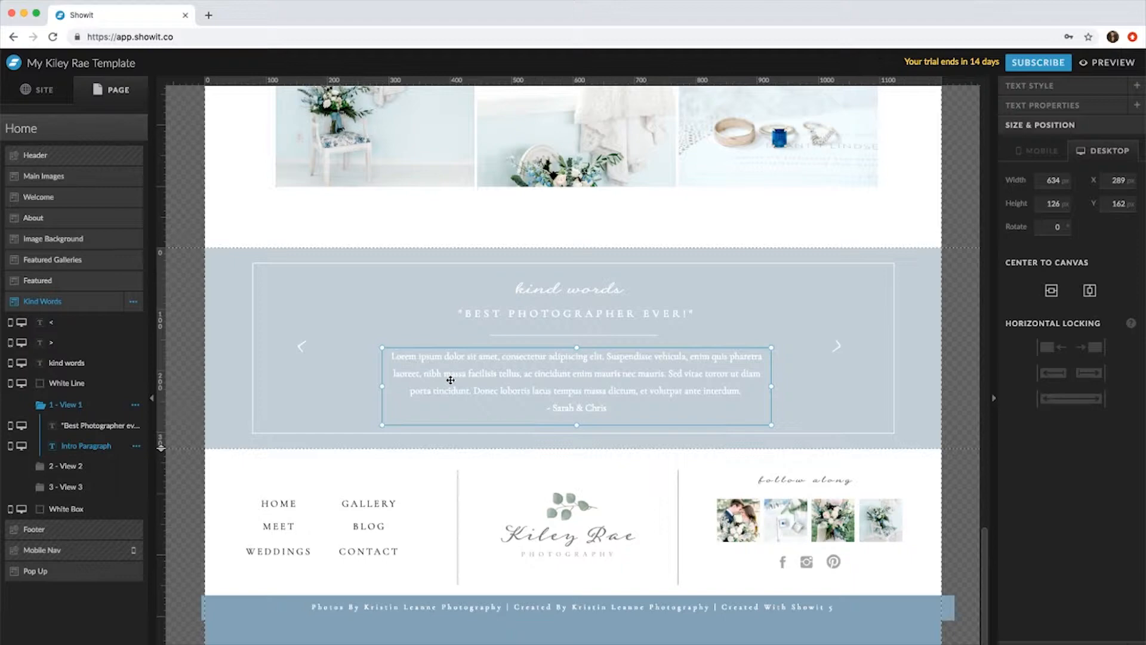
Give View 2 the headline "Best Decision We Made For Our Wedding" credited to "Sarah & Andrew"
click(65, 425)
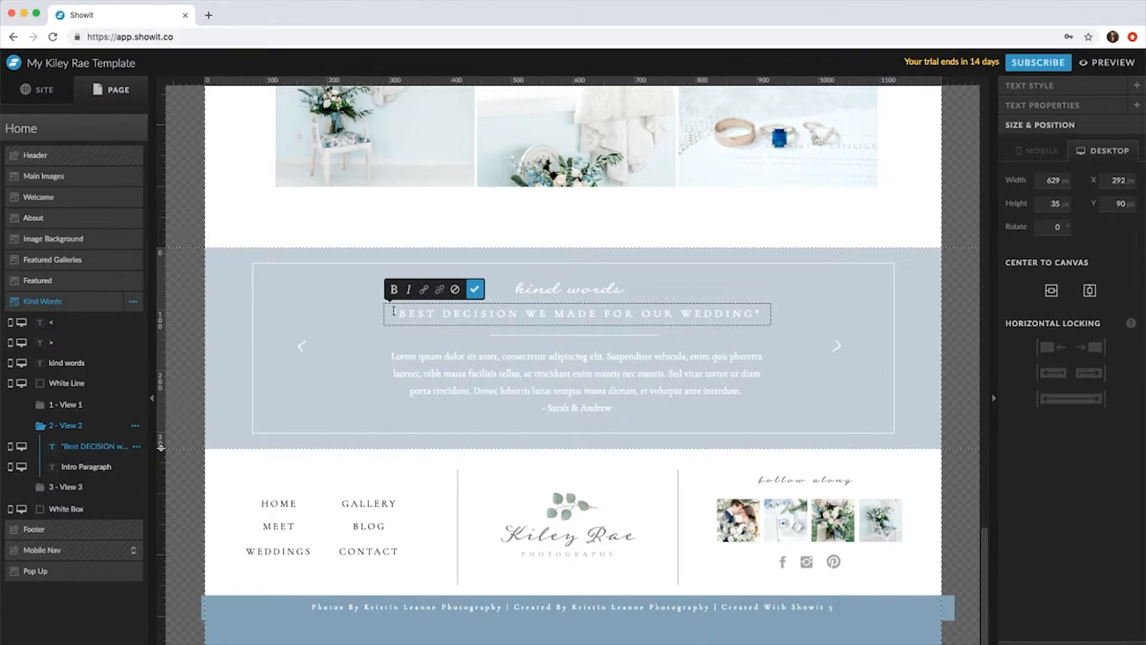
click(550, 388)
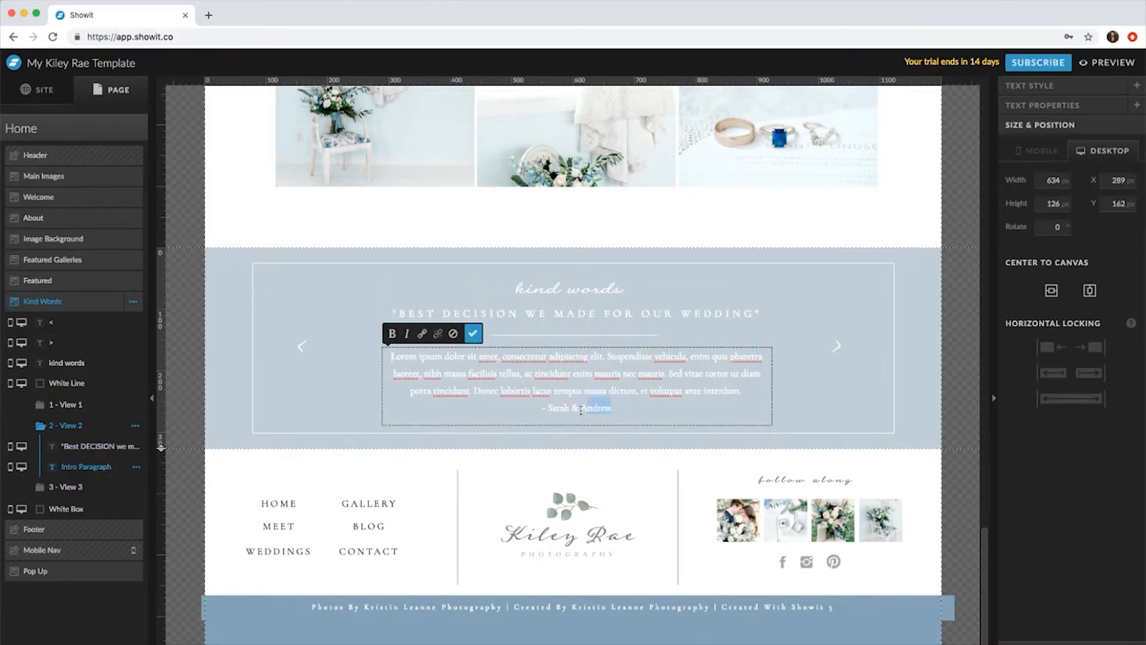
click(472, 334)
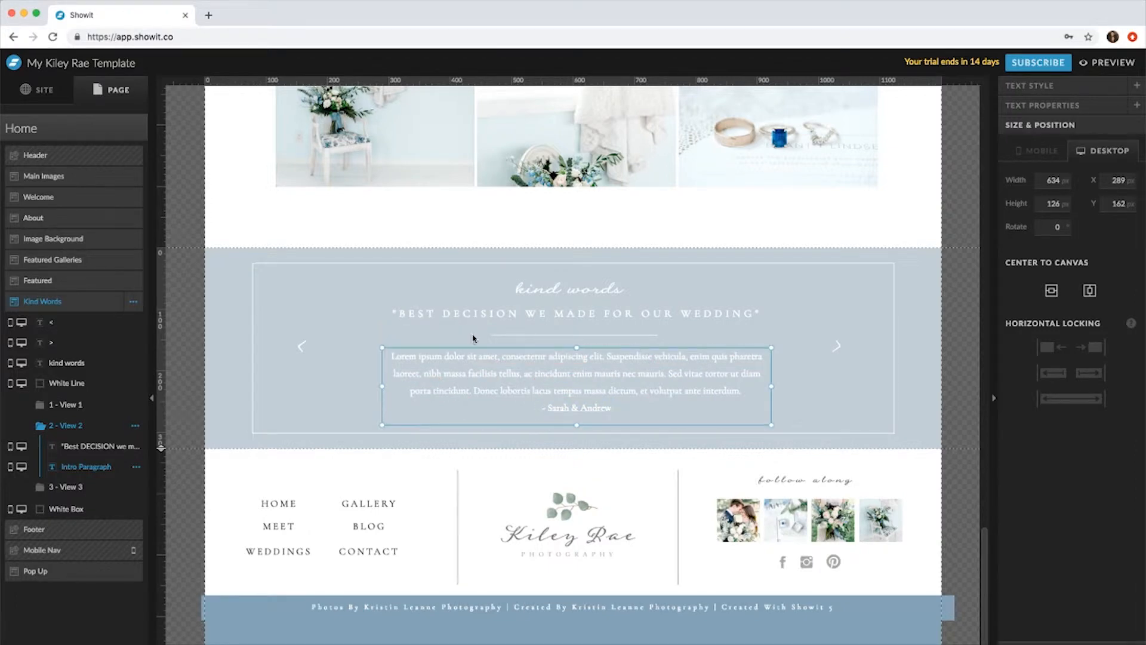
mouse_move(93, 496)
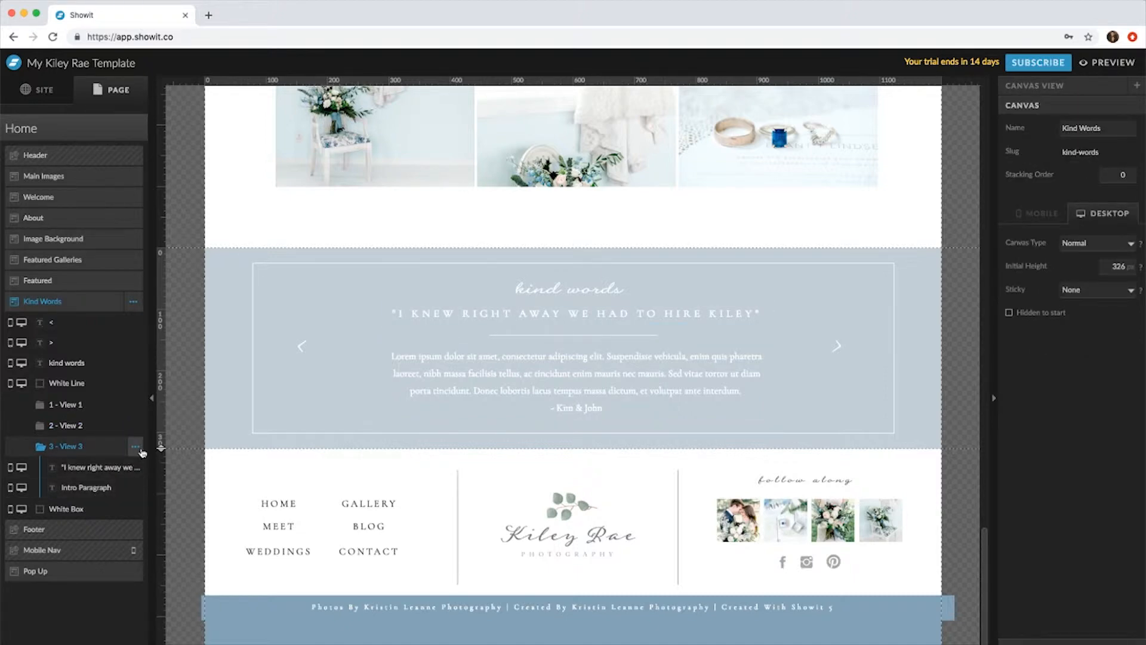
Duplicate View 3 and rename the copy "View 4"
click(134, 446)
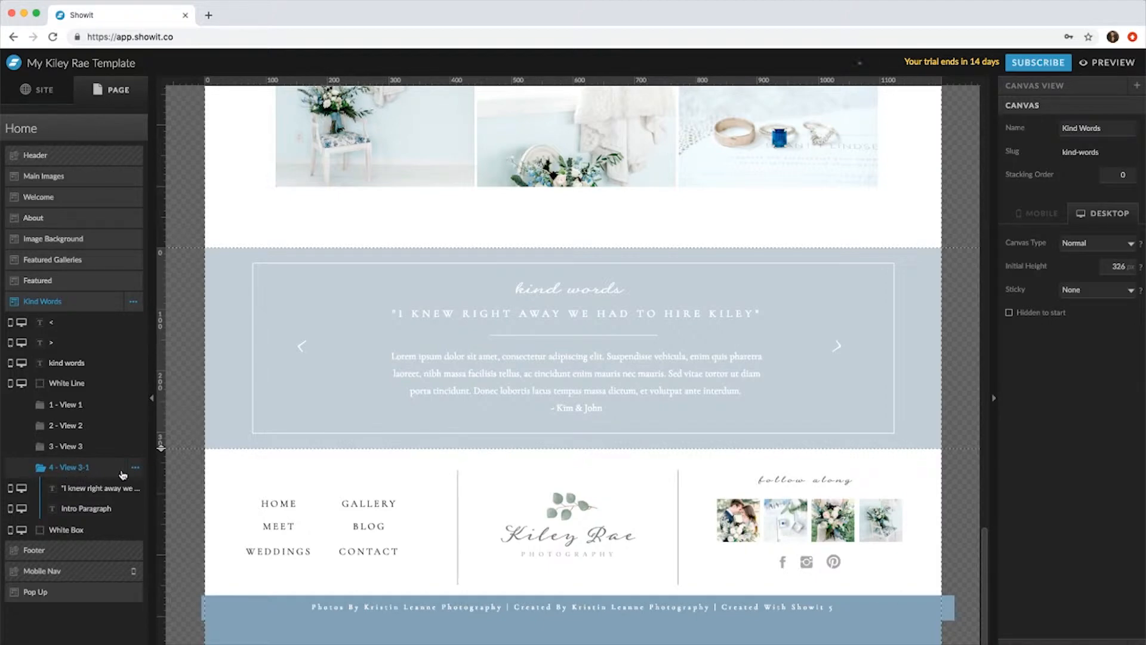
click(135, 467)
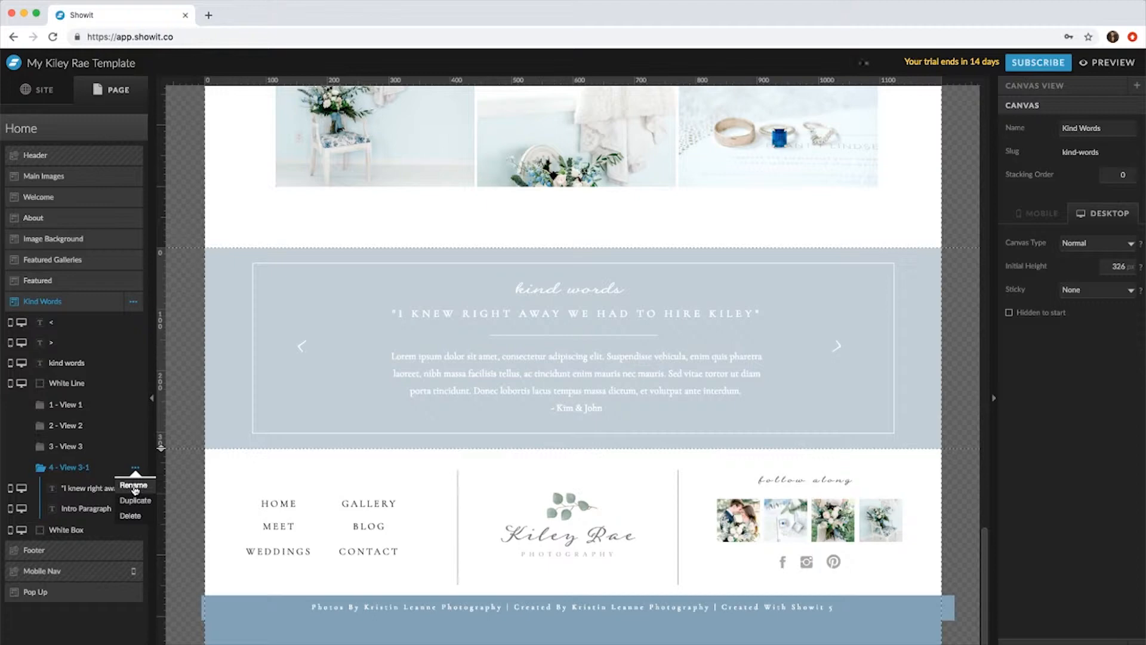
click(134, 485)
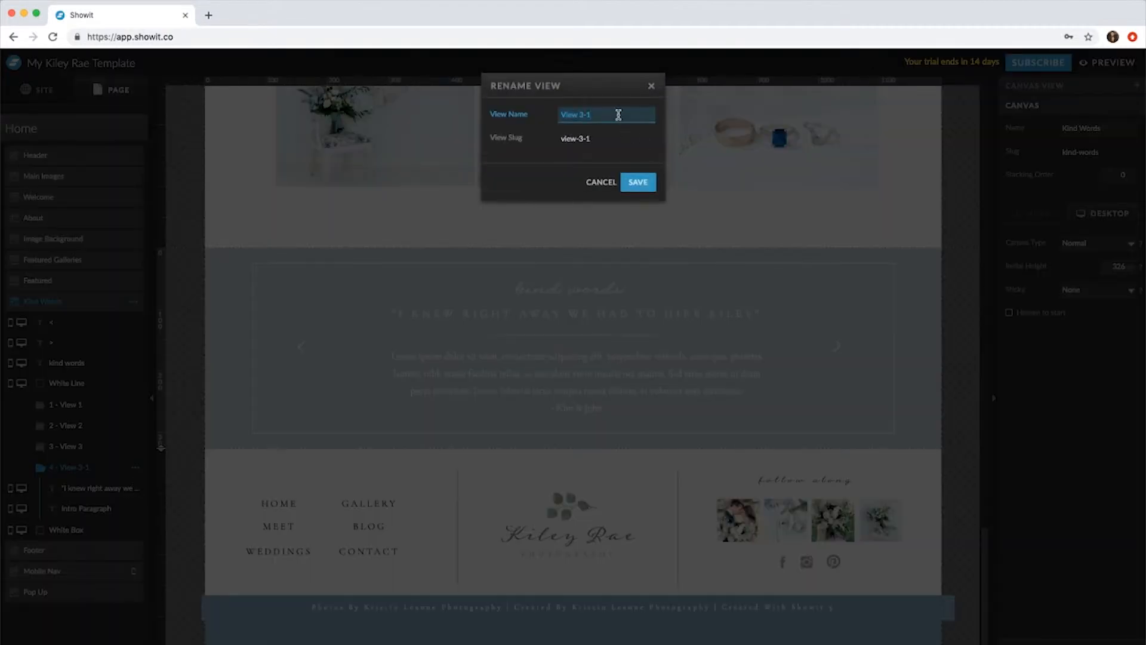
click(637, 181)
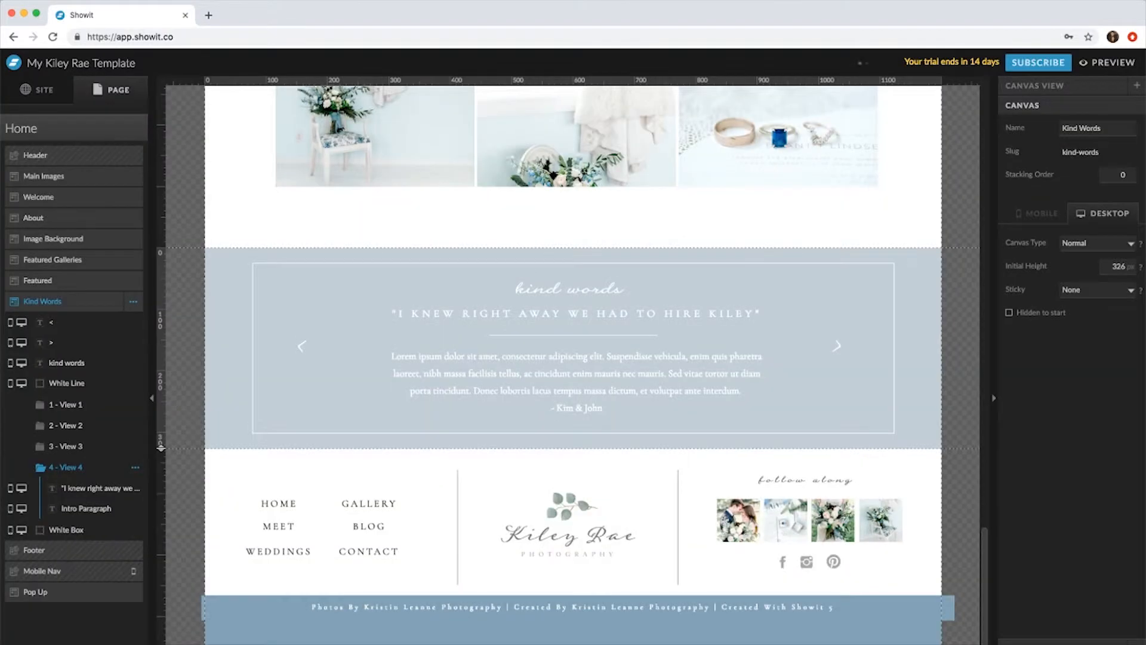
click(577, 314)
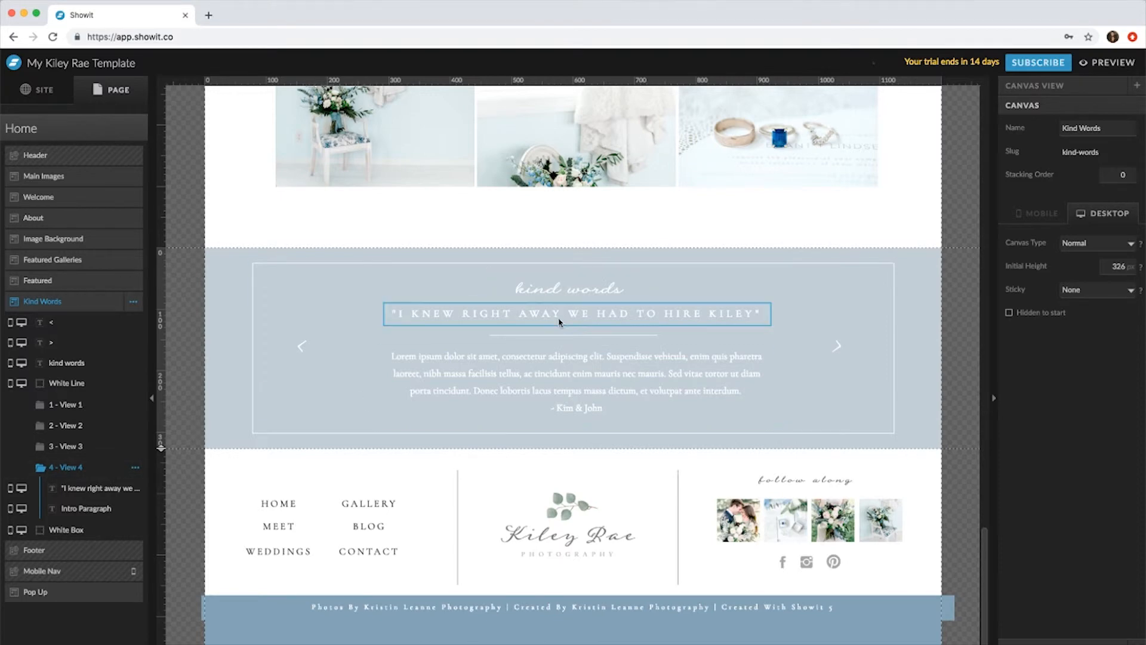
Set View 4's headline to "Hire Her Now!" and switch to the mobile layout
click(86, 509)
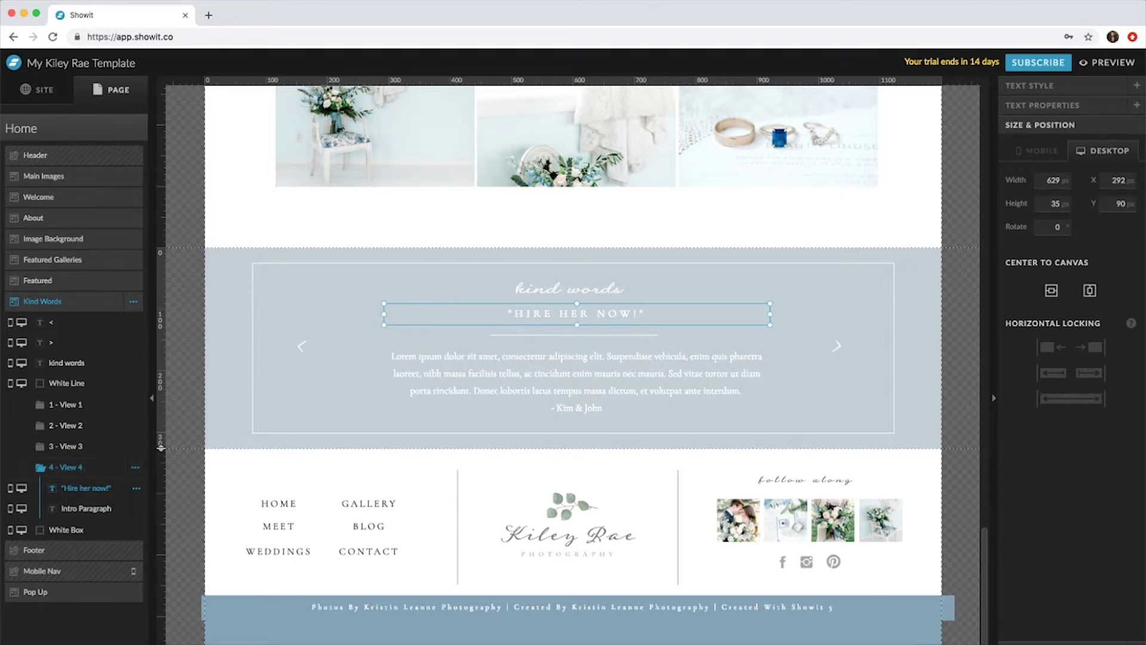
click(1036, 151)
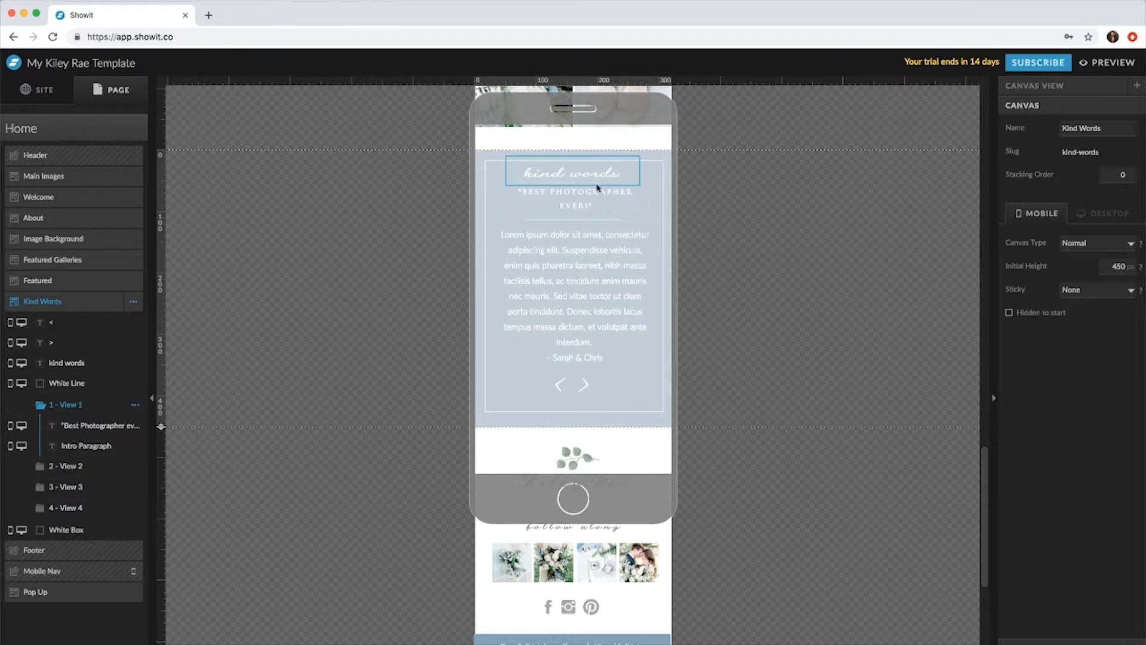
Add more text to the mobile Intro Paragraph and stretch its White Box taller
double_click(575, 287)
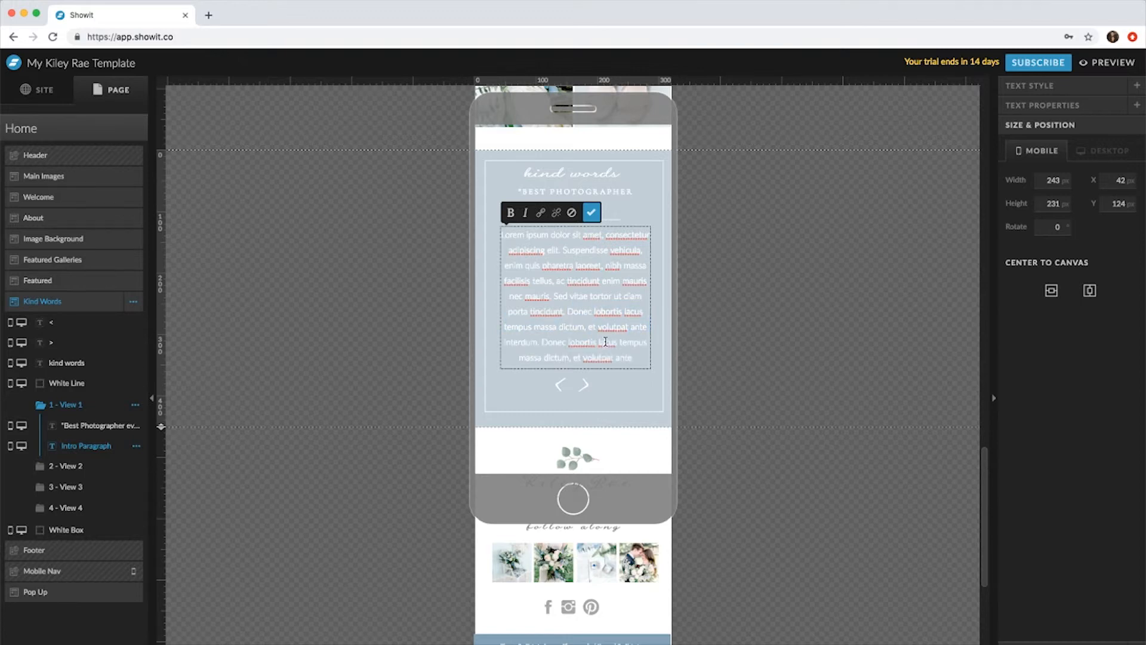
click(592, 213)
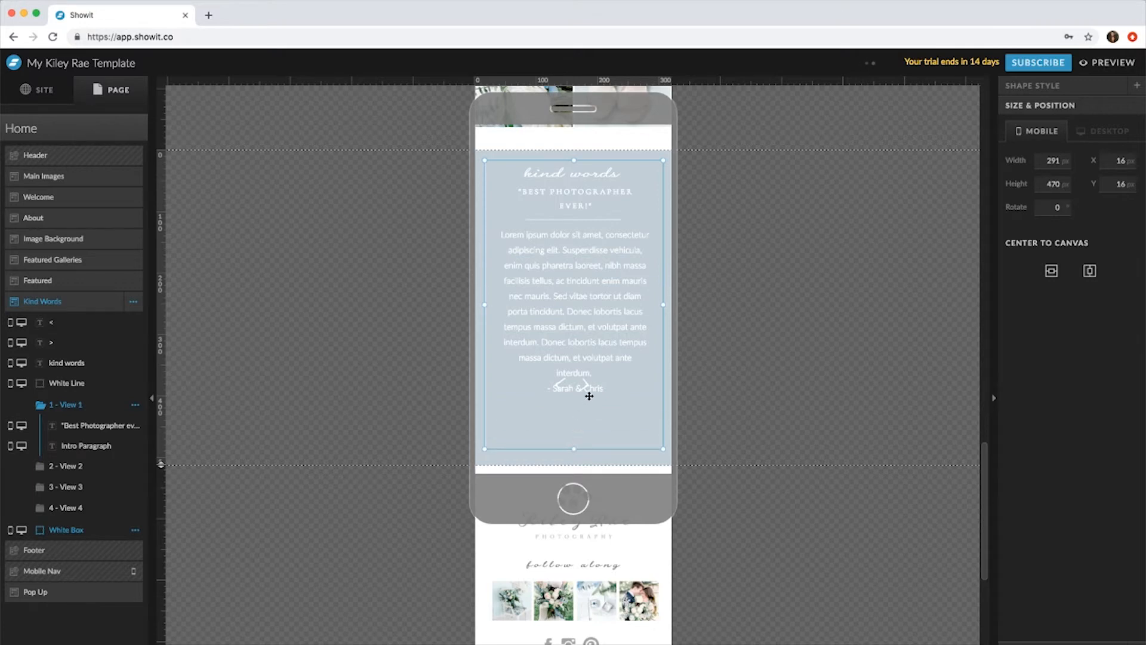
Set the mobile canvas Initial Height to 512 and drag the < > arrows below the paragraph
click(588, 384)
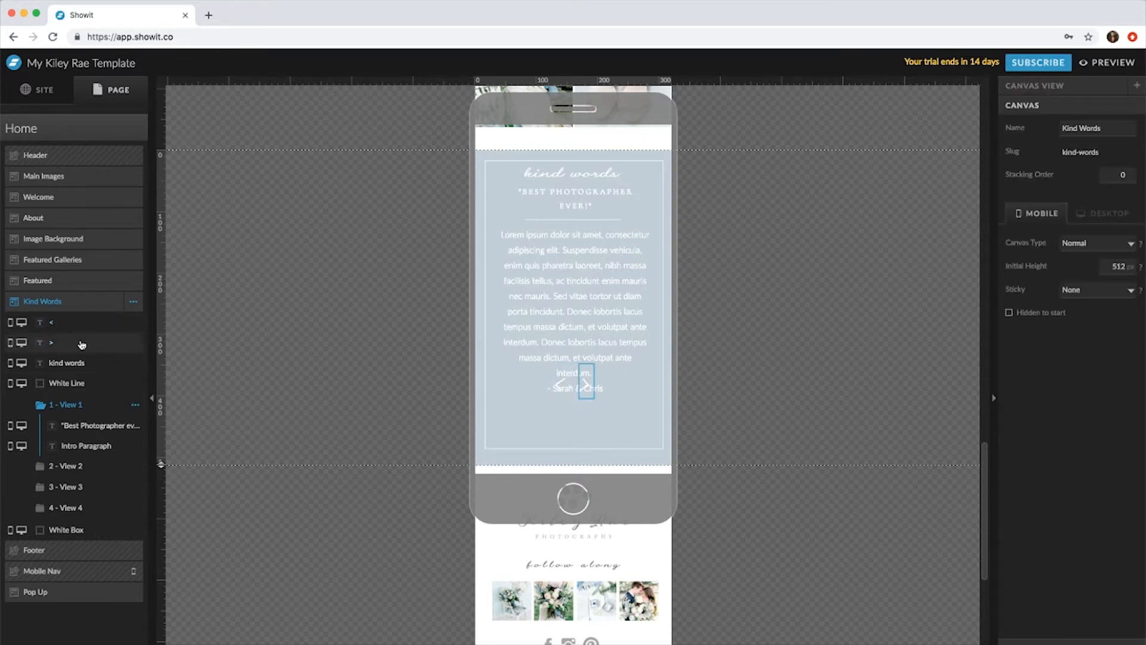
click(574, 381)
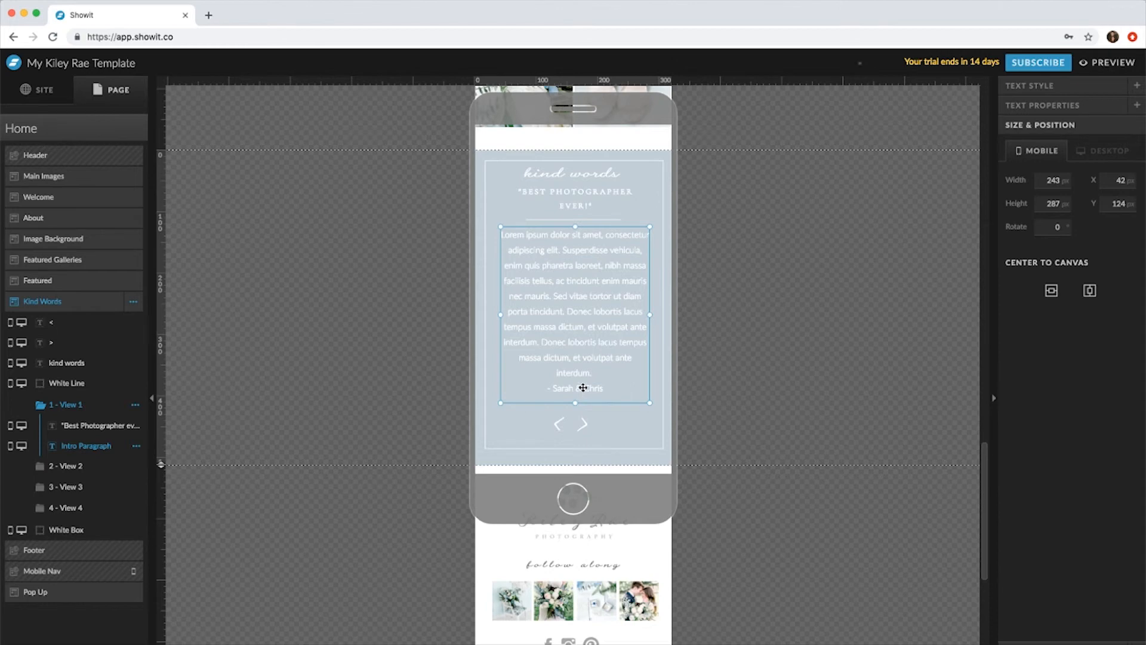
click(265, 459)
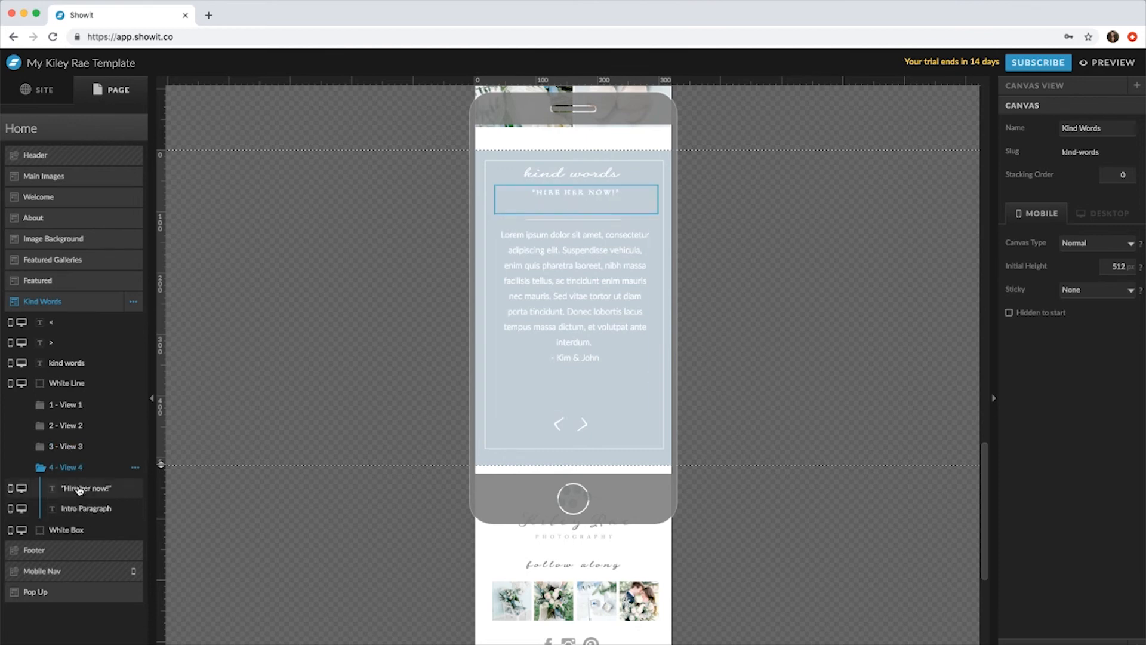
click(65, 445)
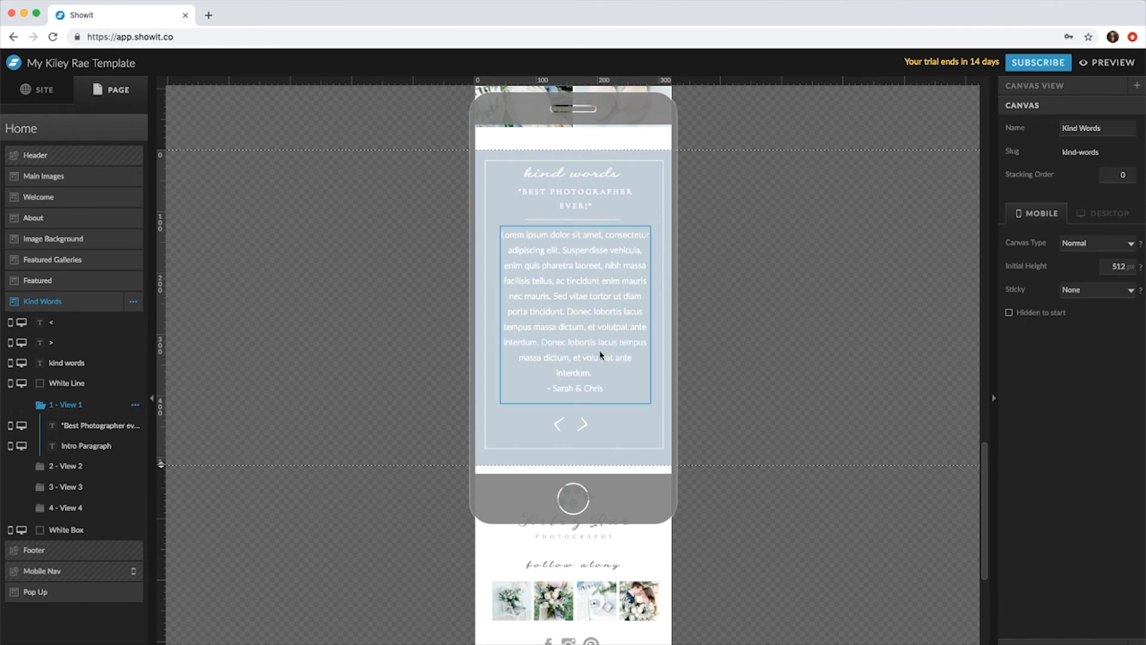
mouse_move(594, 380)
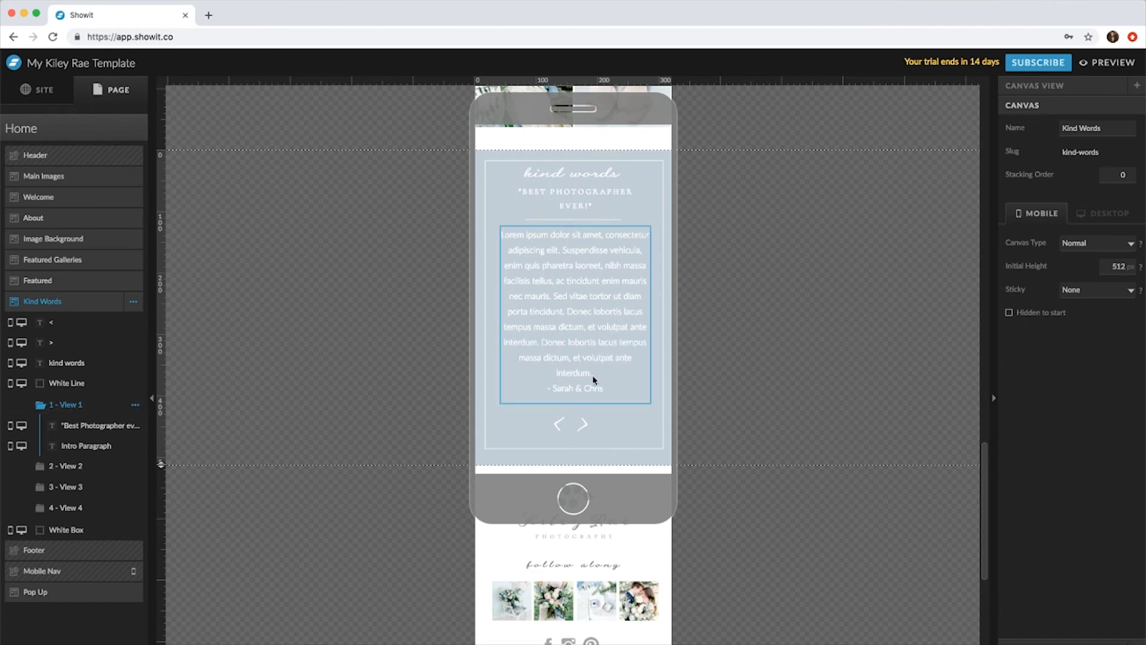